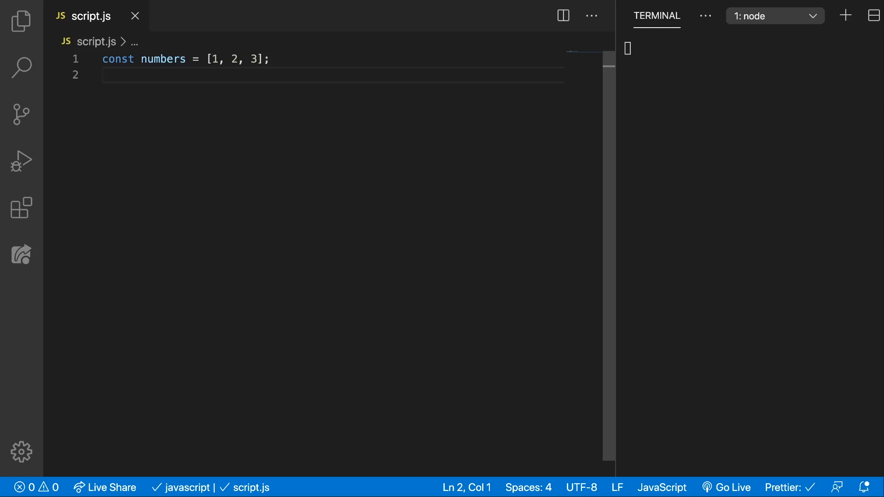
Write numbers.push(4); and console.log(numbers); below the [1, 2, 3] array declaration
drag(207, 59, 262, 59)
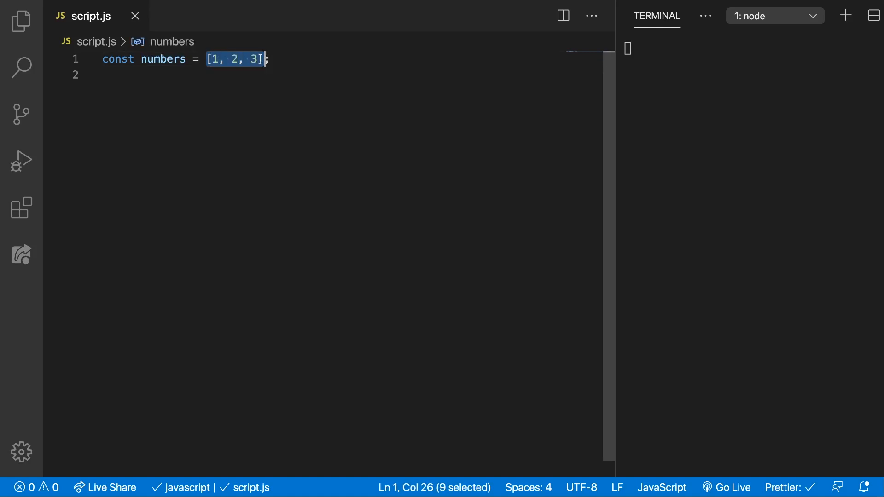
text(numbers)
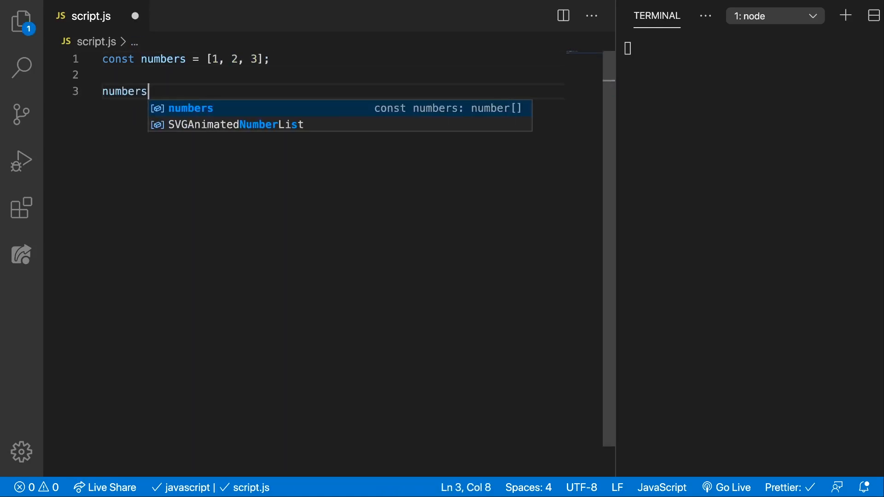
text(.push(4);)
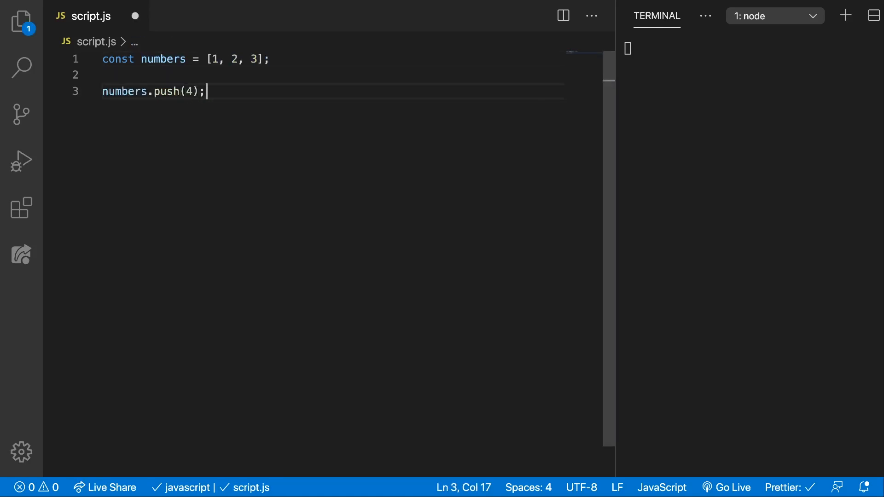
text(console.log)
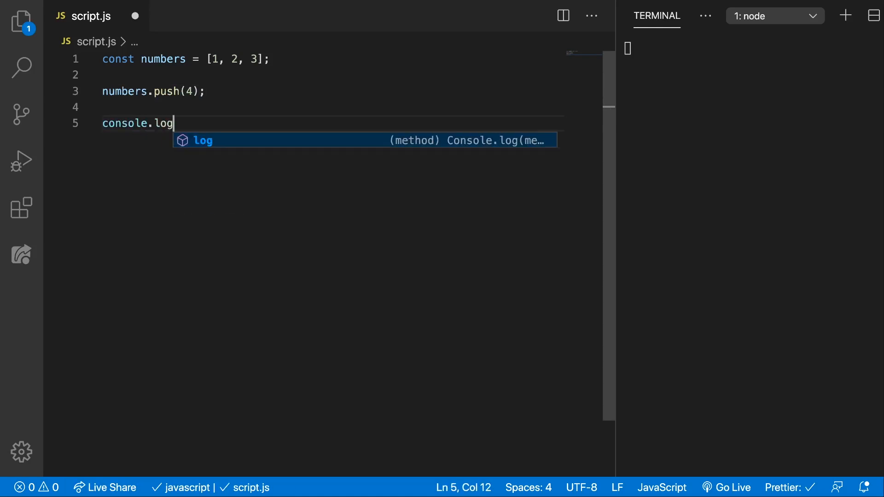
text((numbers);)
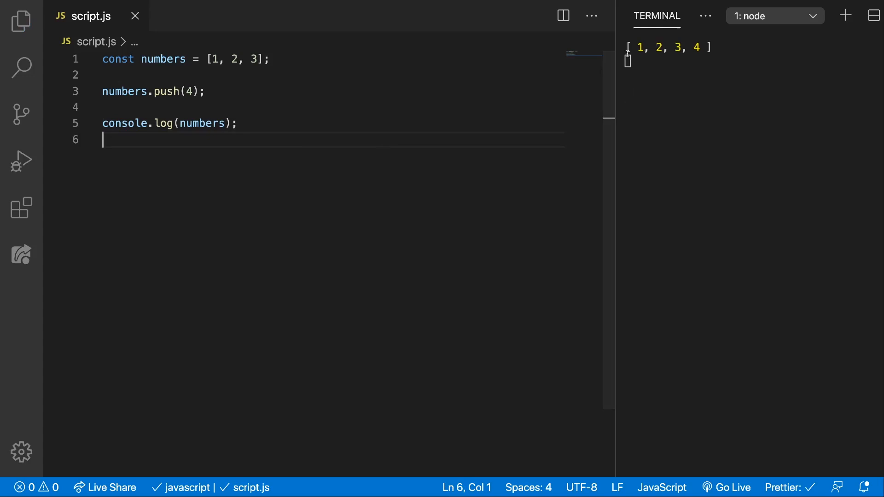
drag(633, 47, 716, 47)
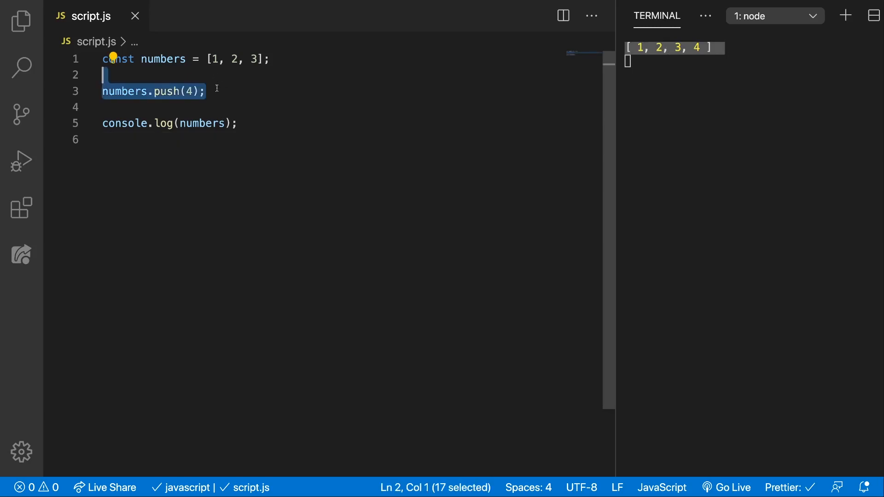
Extend the push call to numbers.push(4, 5, 6, 7, 8); so the full array is logged
text(numbers.push(5);)
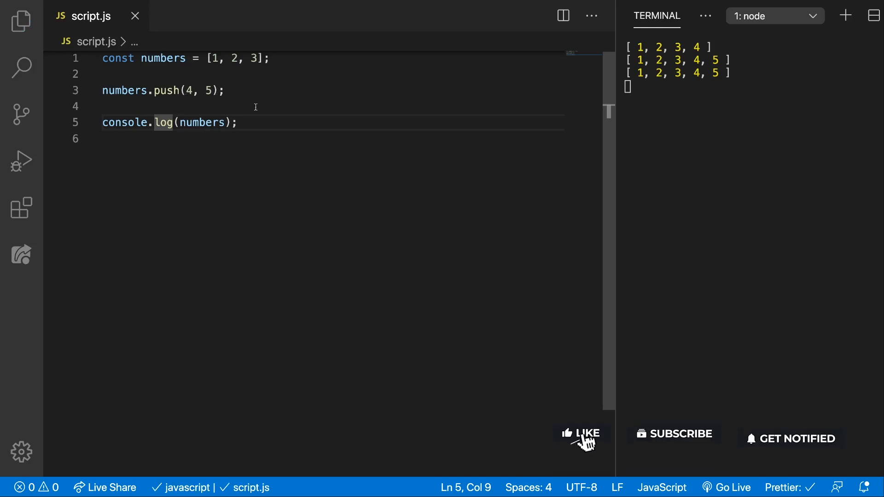
click(581, 433)
text(, 6, 7, 8)
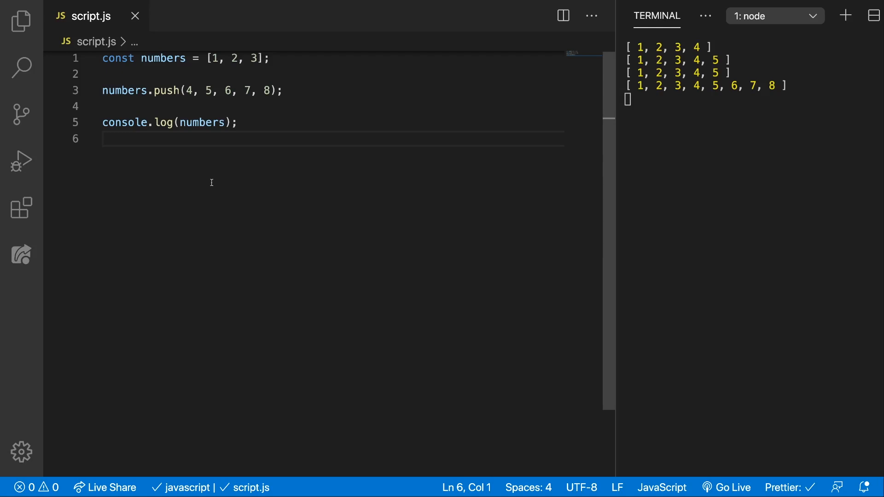
mouse_move(102, 95)
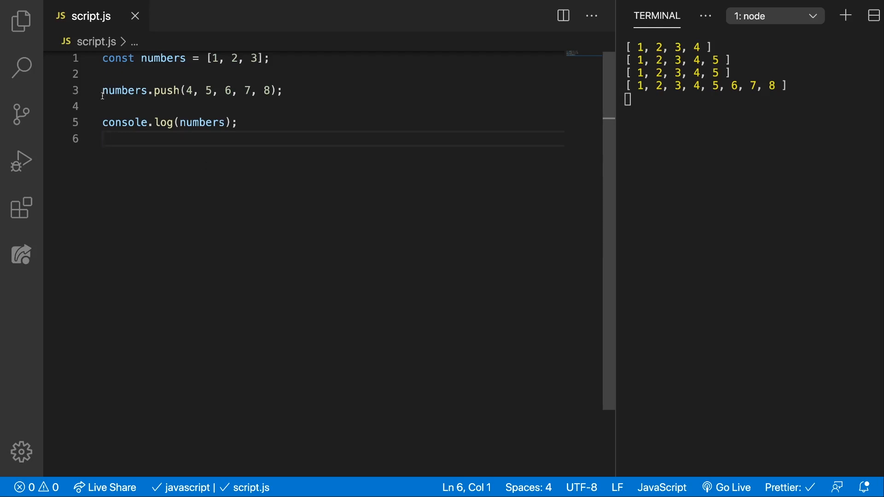
Store the push result as const total and log total instead of numbers
text(const)
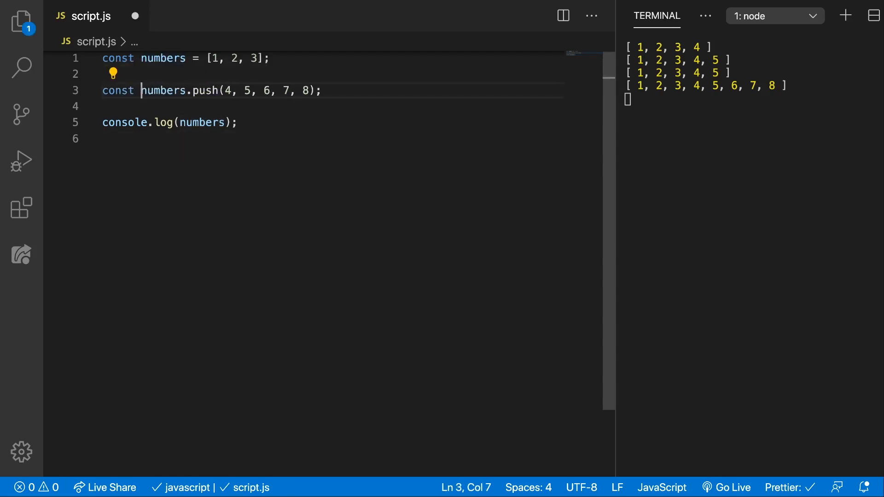
text(total =)
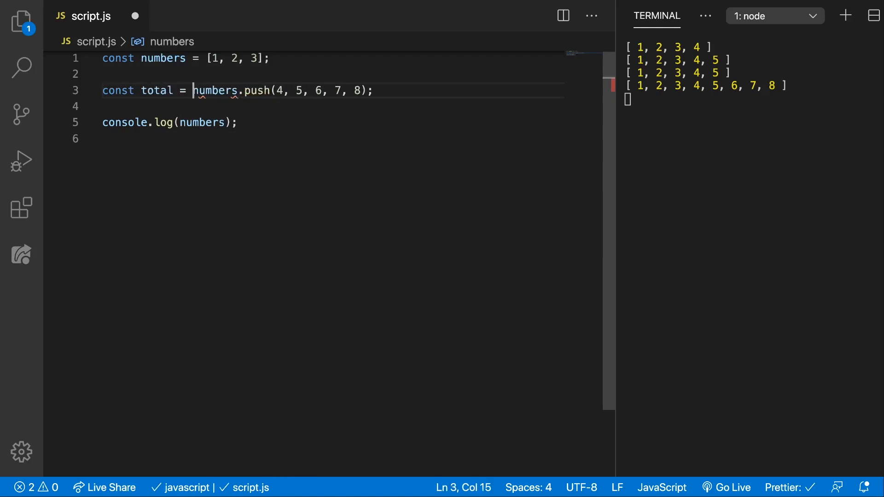
double_click(157, 90)
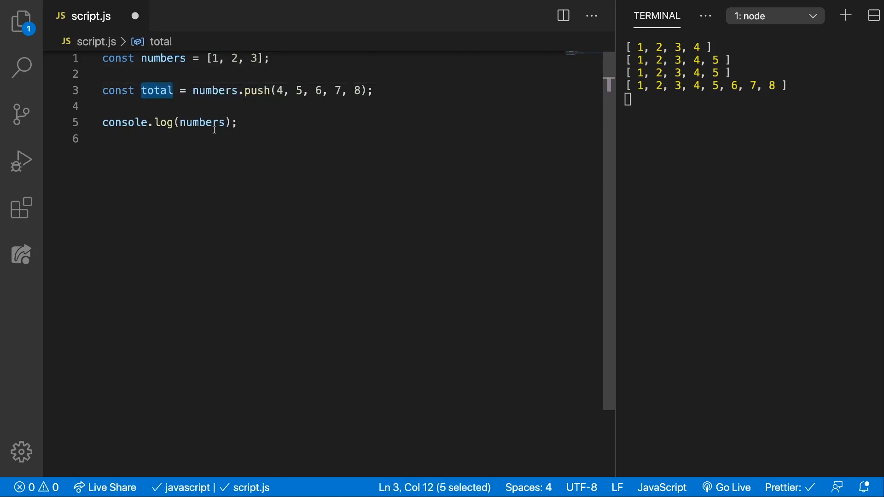
text(total)
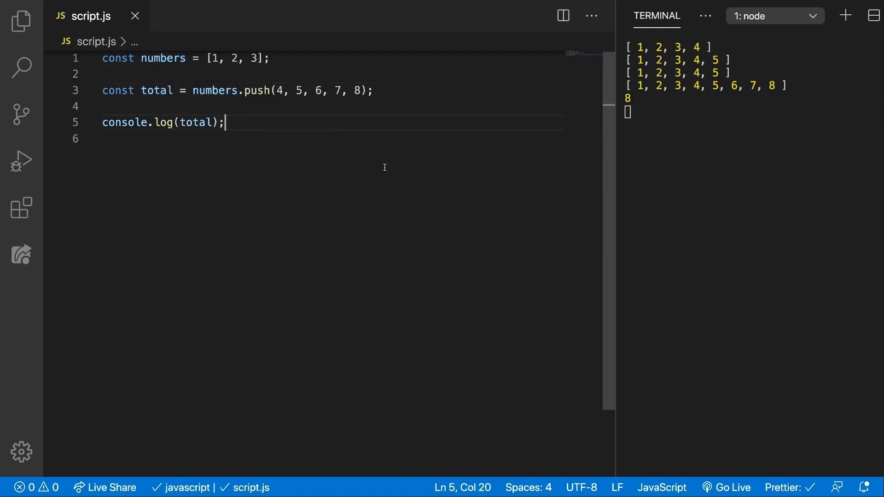
mouse_move(346, 119)
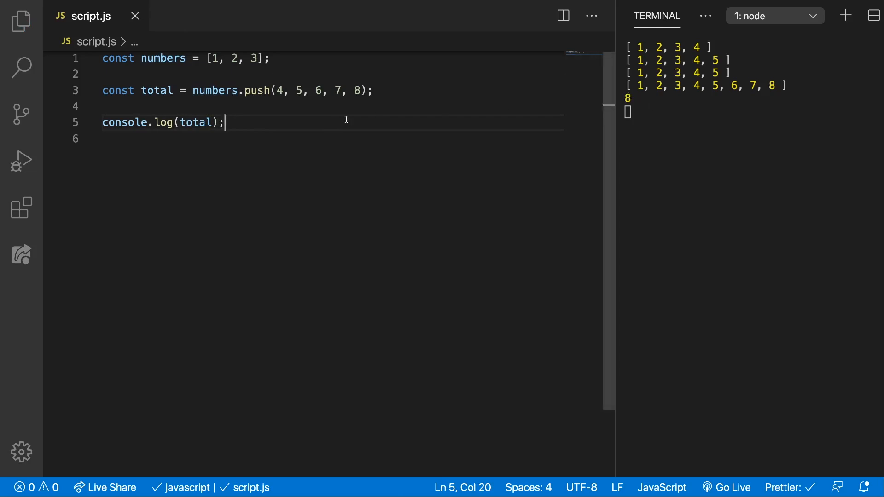